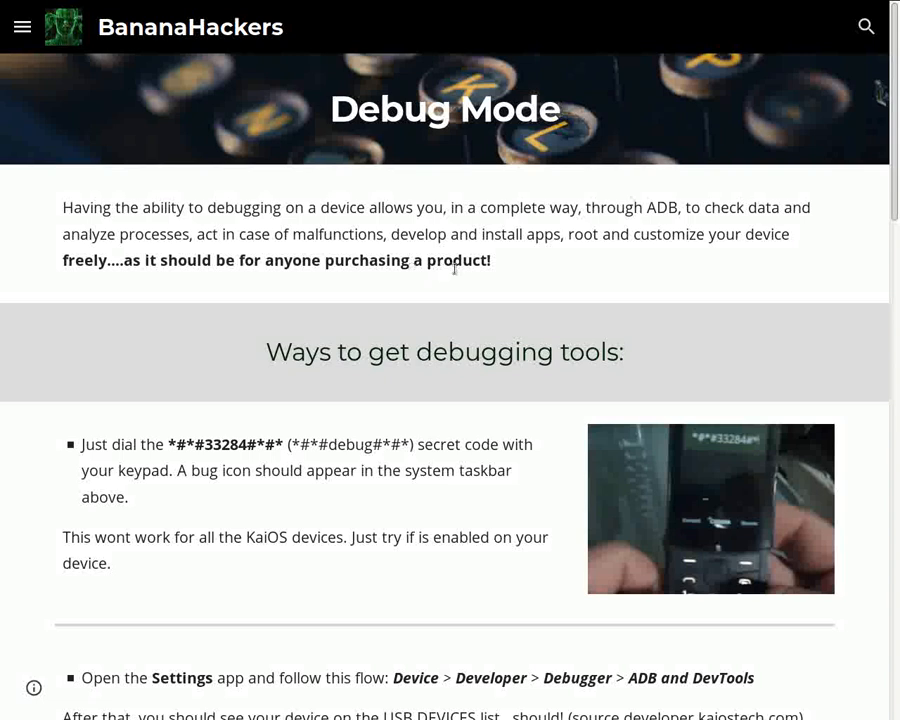
- Scroll past the Debug Mode introduction to the 'Ways to get debugging tools' heading and first method
scroll("down", 3)
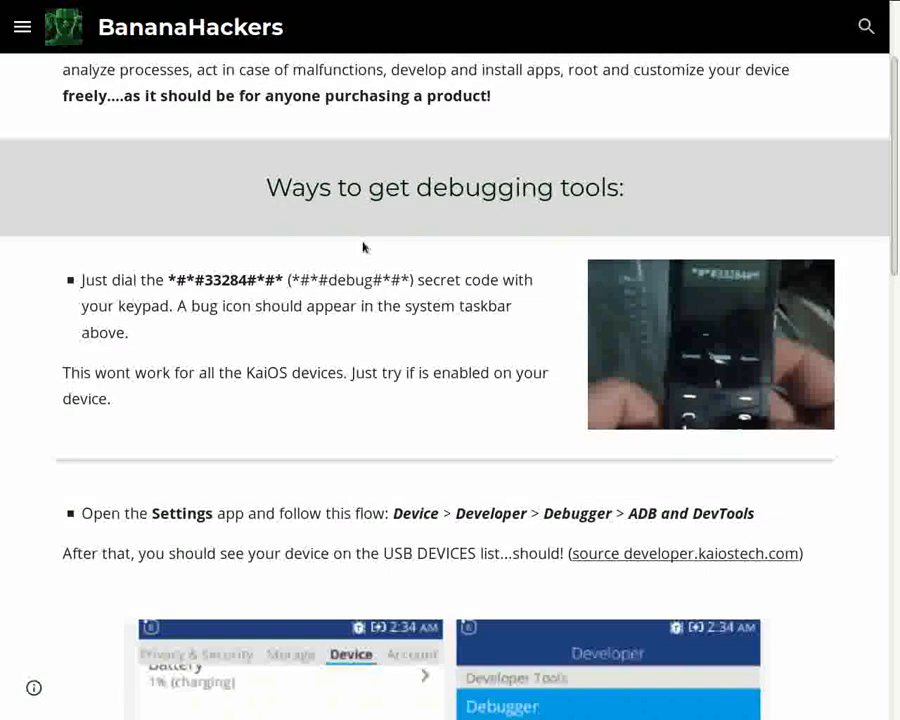
mouse_move(78, 280)
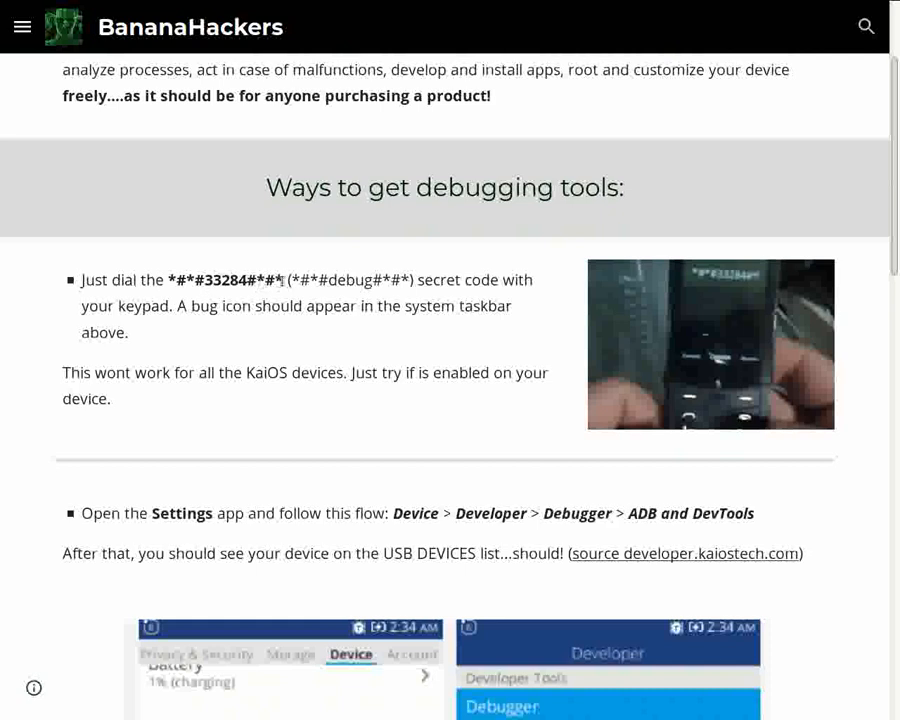
double_click(224, 280)
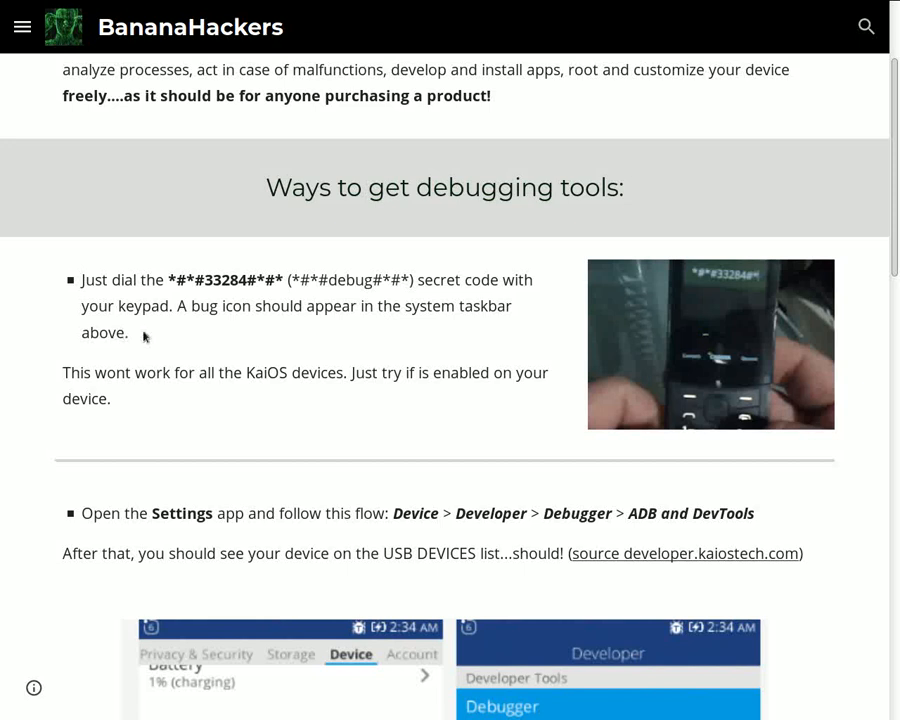
scroll("down", 3)
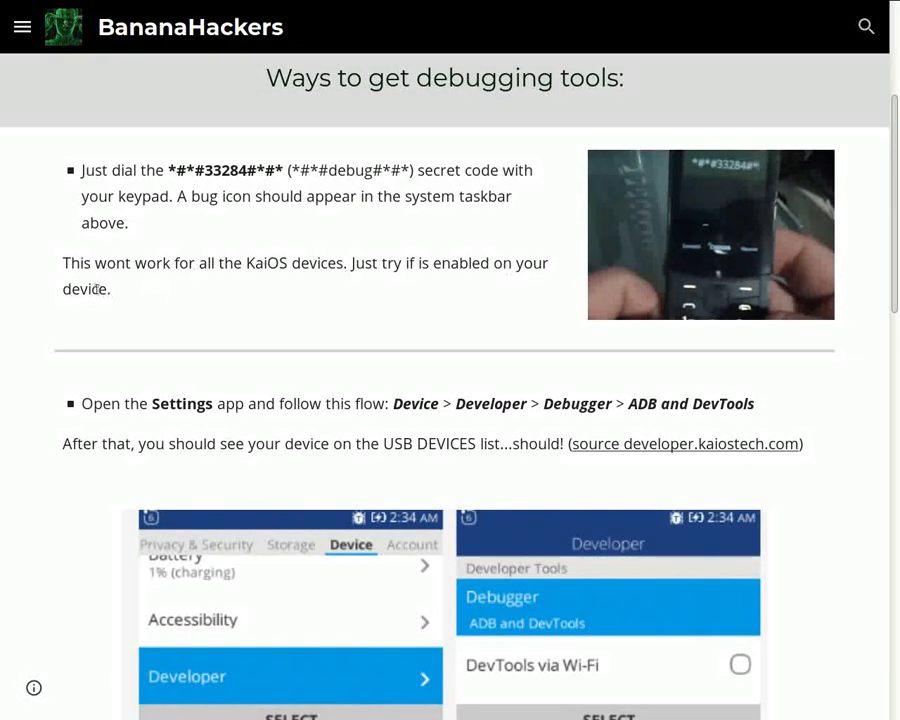
- Scroll past the Settings screenshots to the application.zip path and privileged factory reset paragraph
scroll("down", 3)
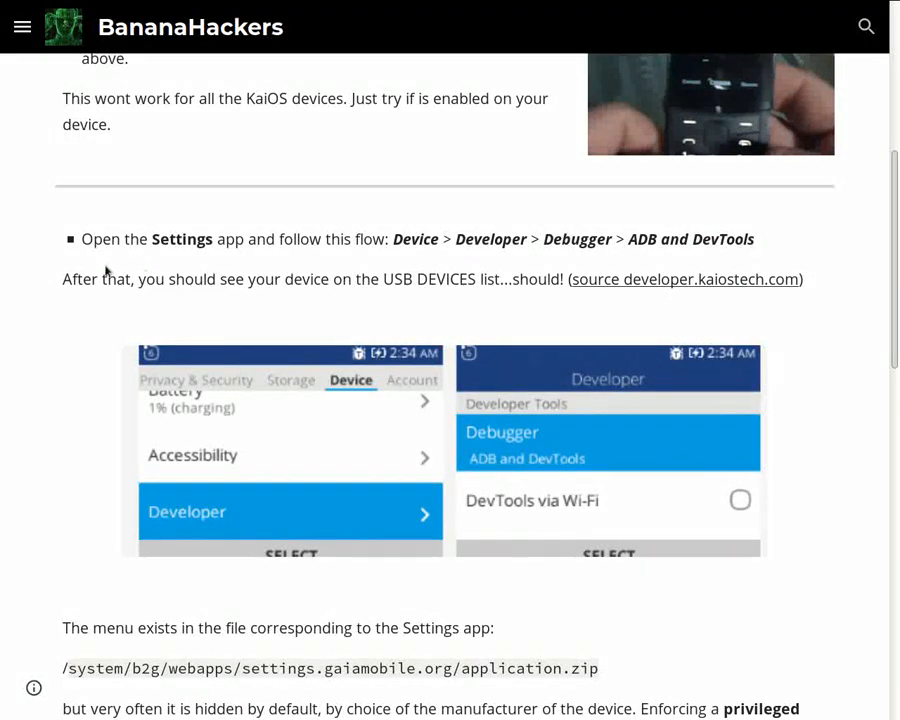
mouse_move(190, 280)
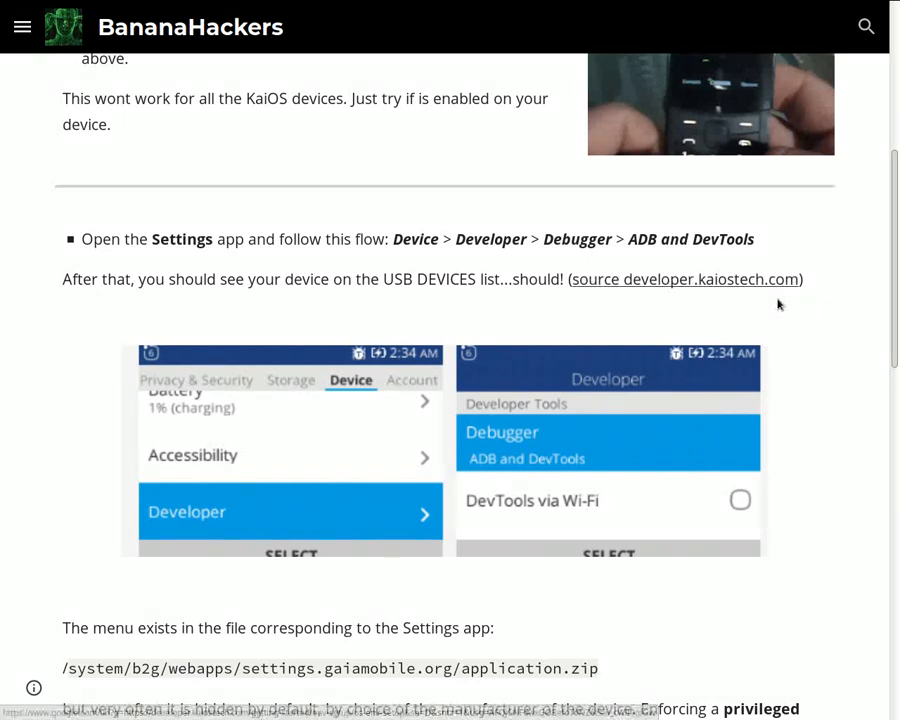
scroll("down", 3)
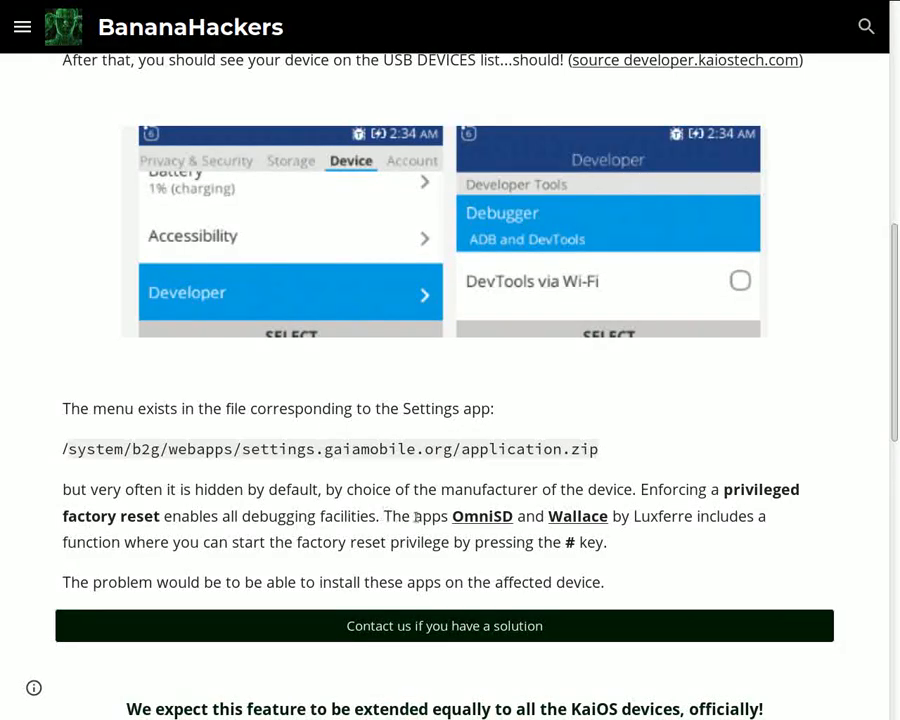
mouse_move(576, 516)
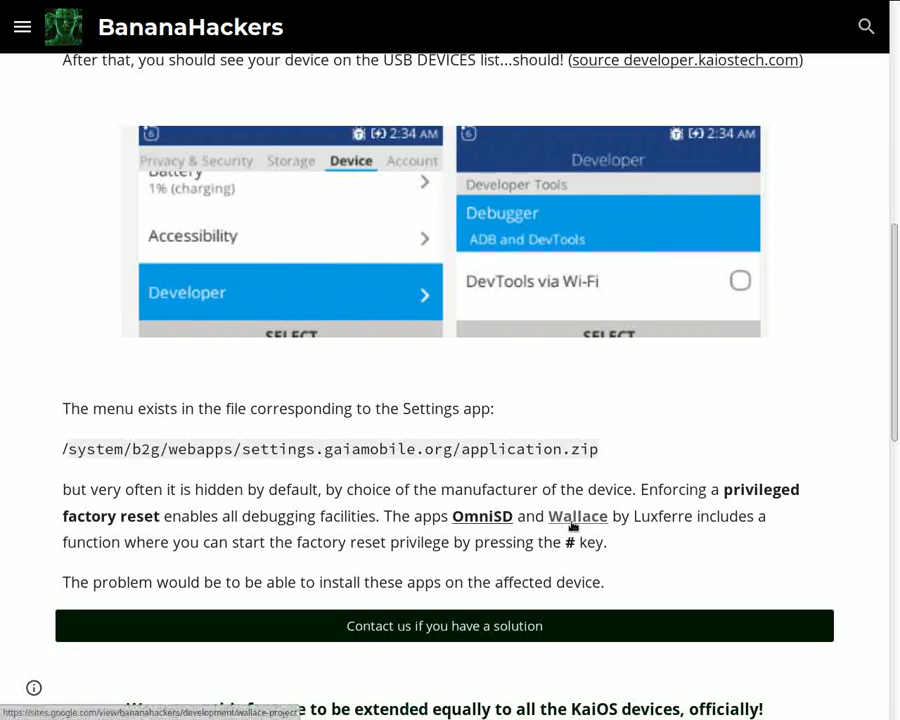
- Scroll to the 'lucky ones' KaiOS-wide note and the row of debug-enabled device photos
scroll("down", 3)
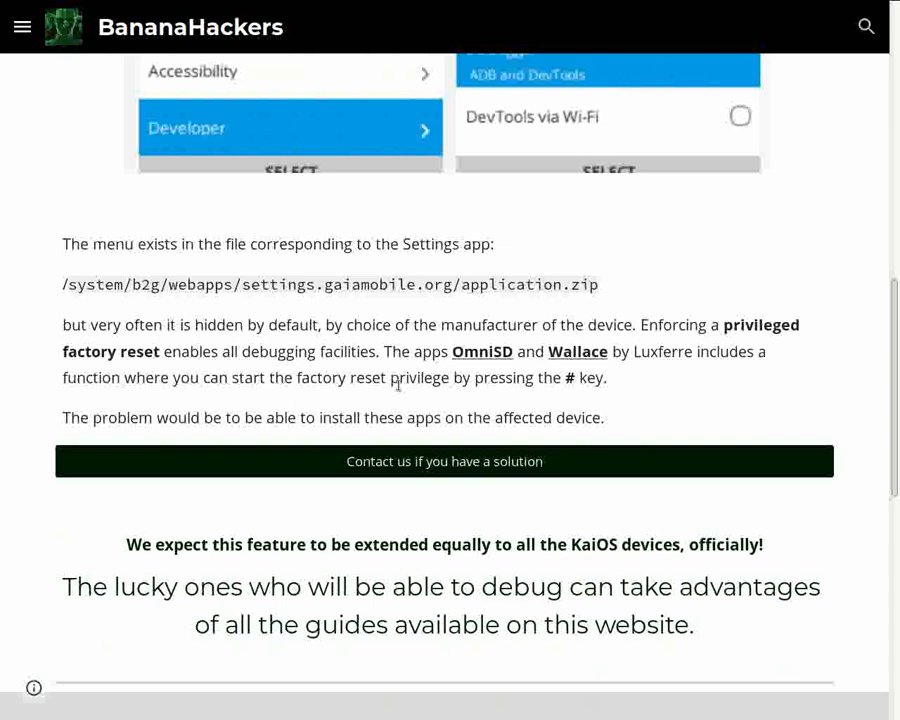
mouse_move(270, 400)
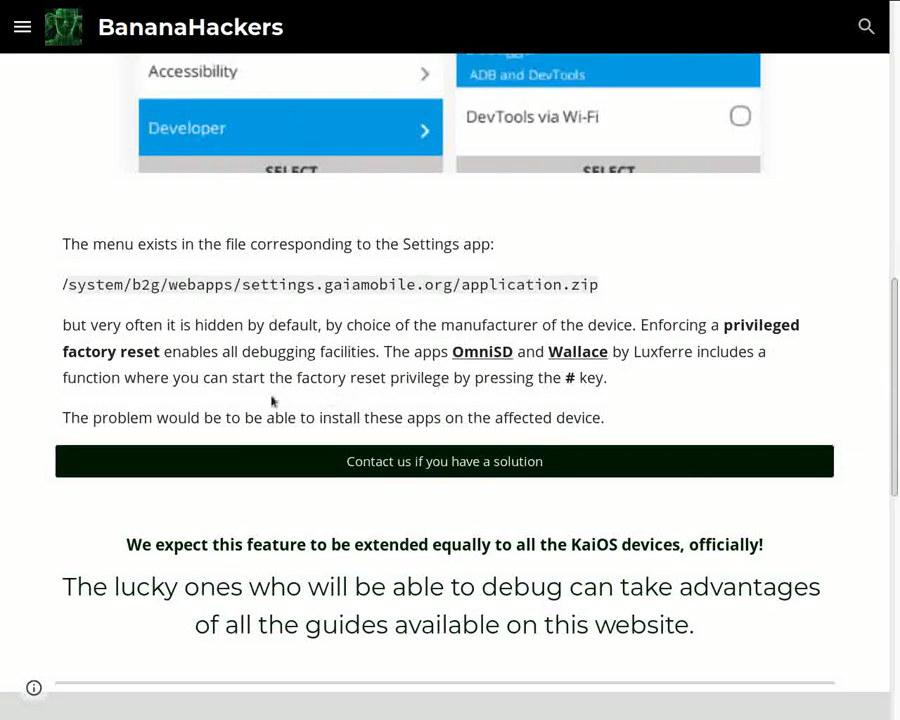
scroll("down", 3)
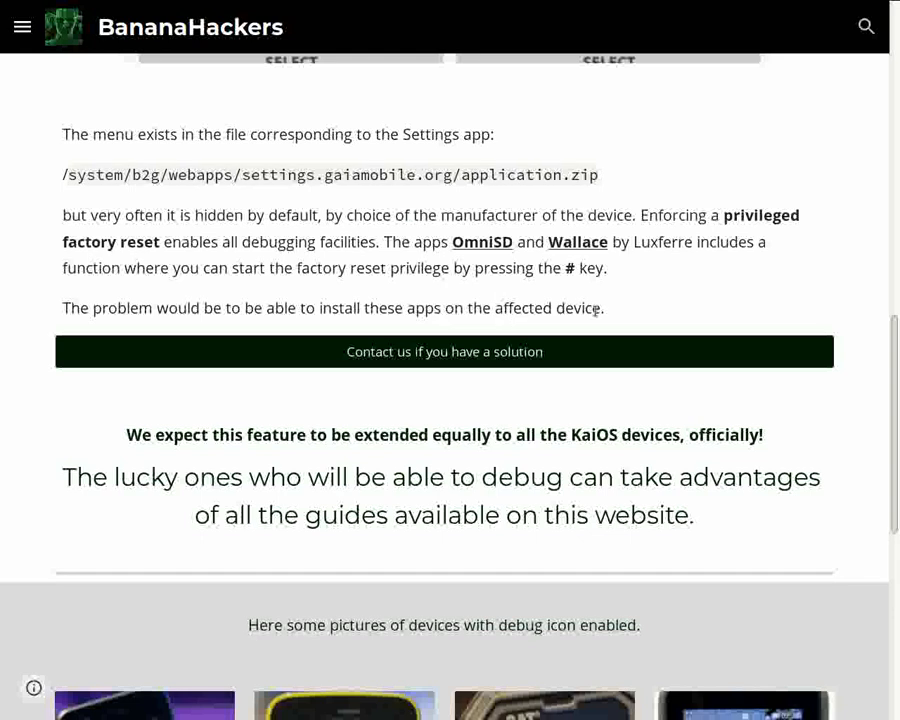
scroll("down", 3)
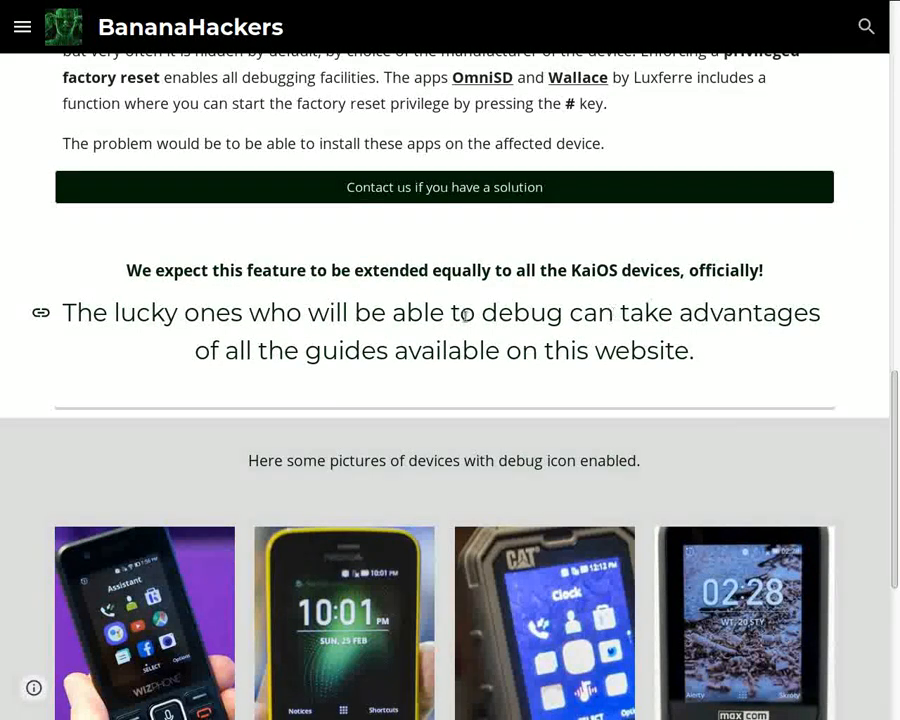
- Scroll past the closing NOTE paragraph to the page bottom and return to the BananaHackers home page
scroll("down", 3)
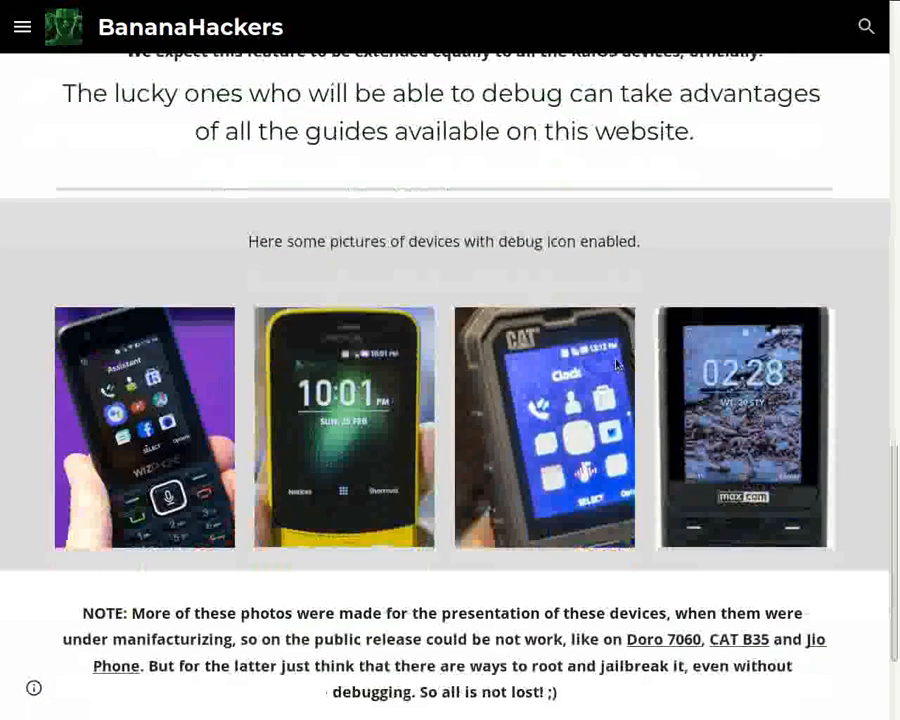
scroll("down", 3)
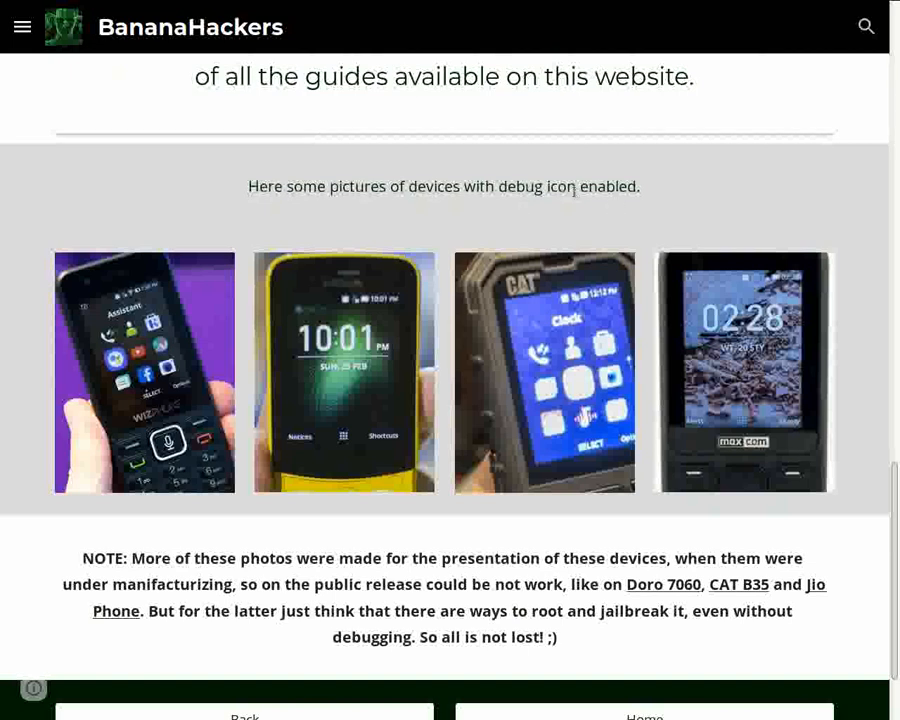
mouse_move(360, 308)
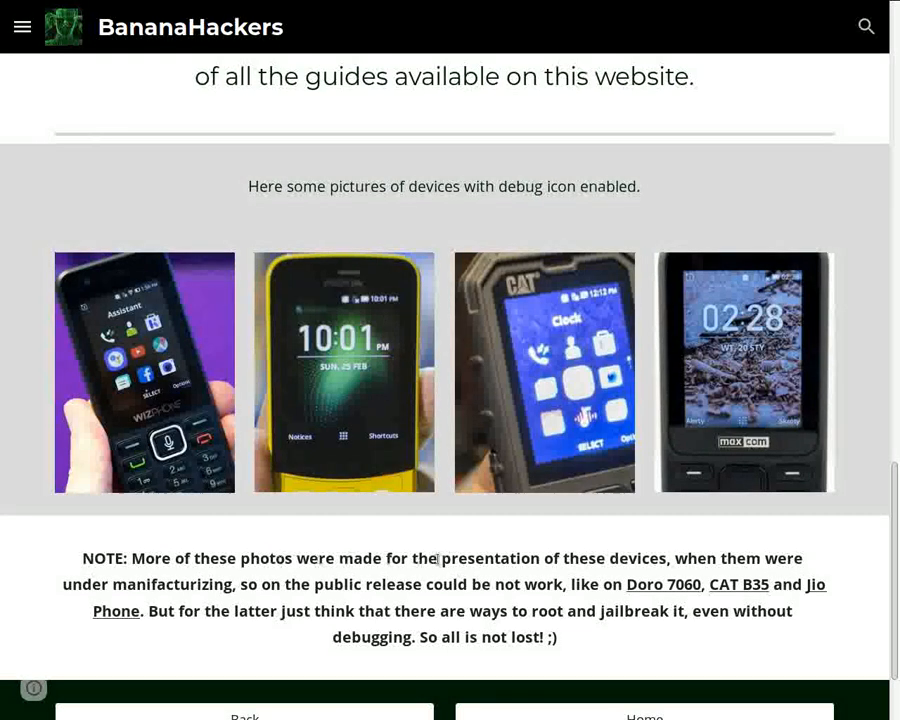
mouse_move(850, 566)
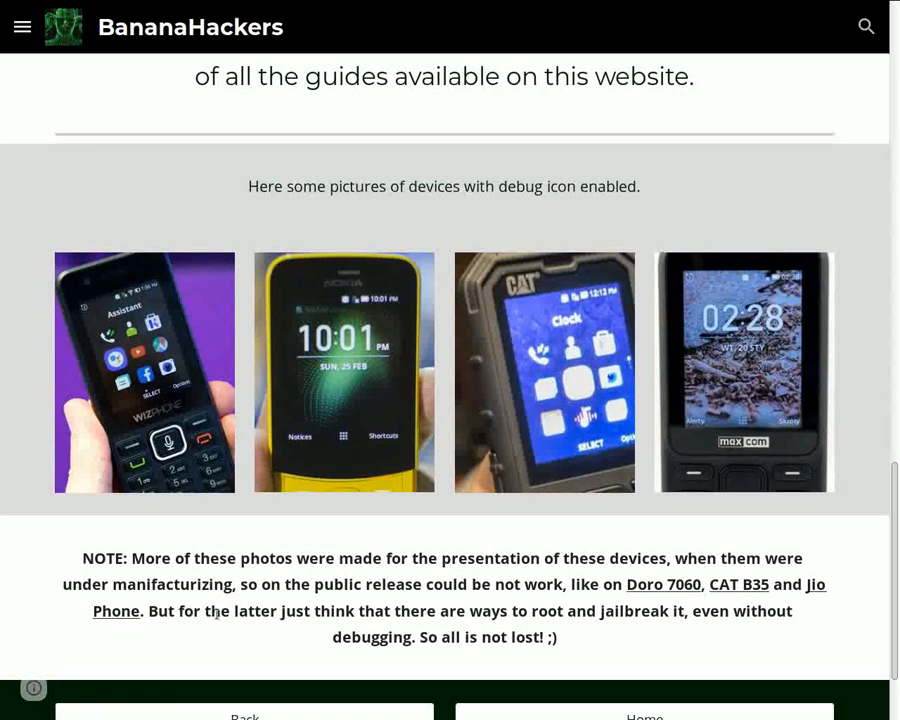
mouse_move(114, 612)
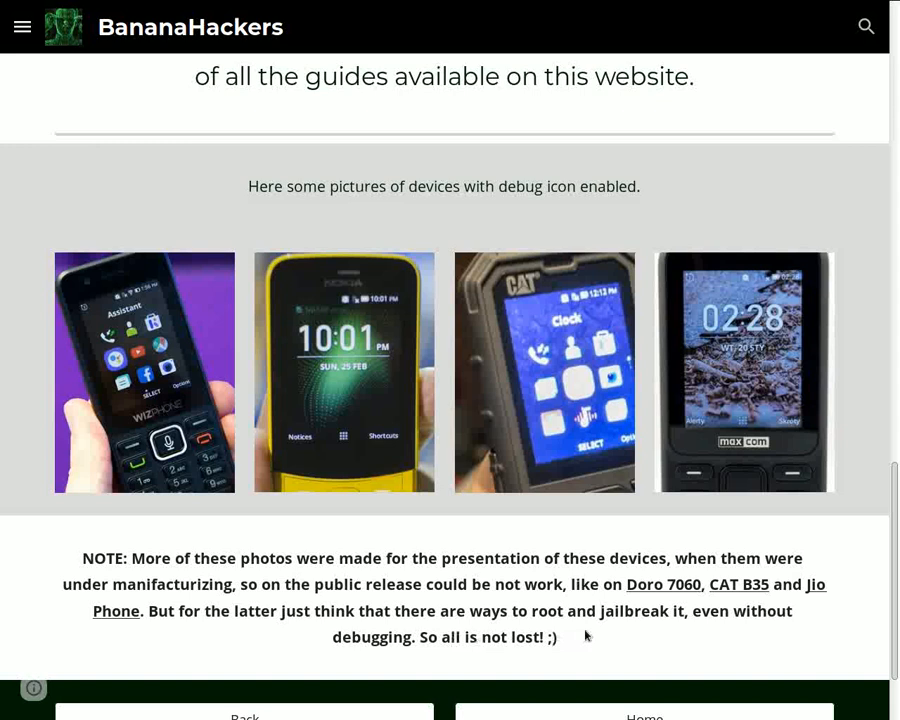
scroll("down", 3)
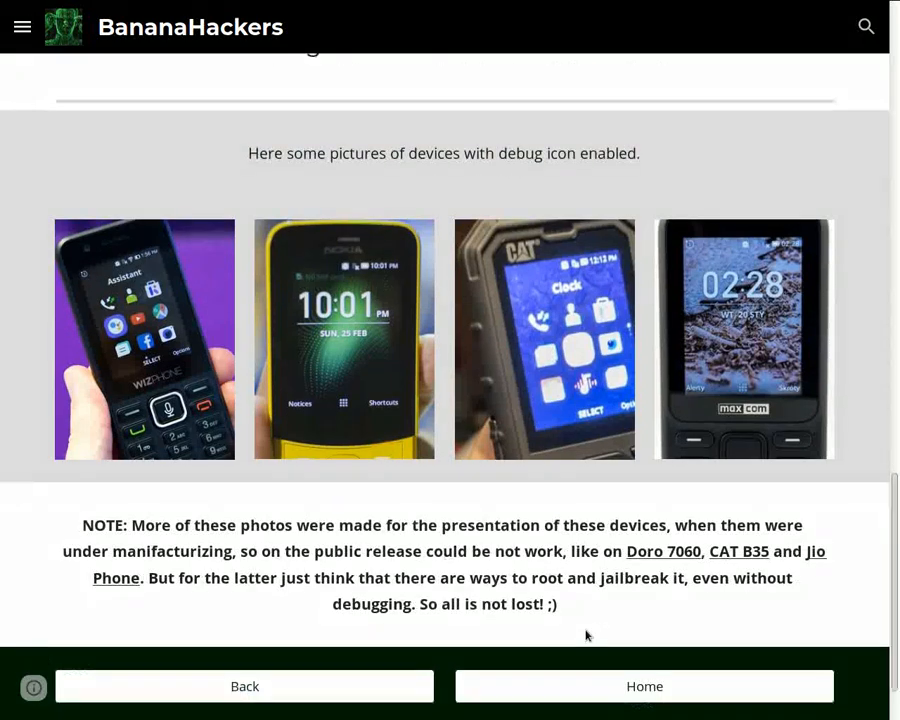
scroll("down", 3)
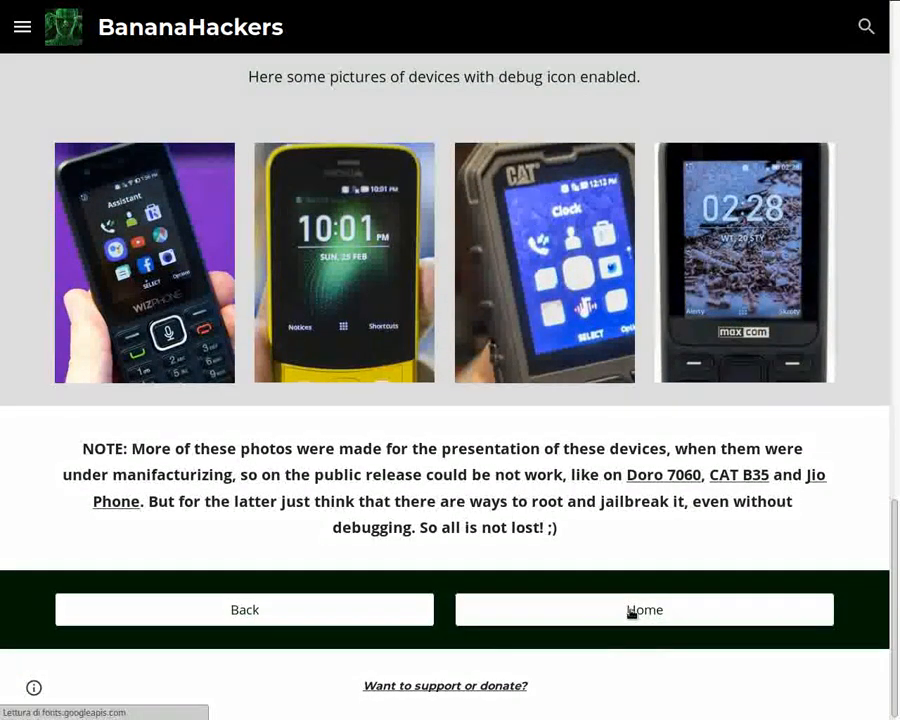
left_click(644, 608)
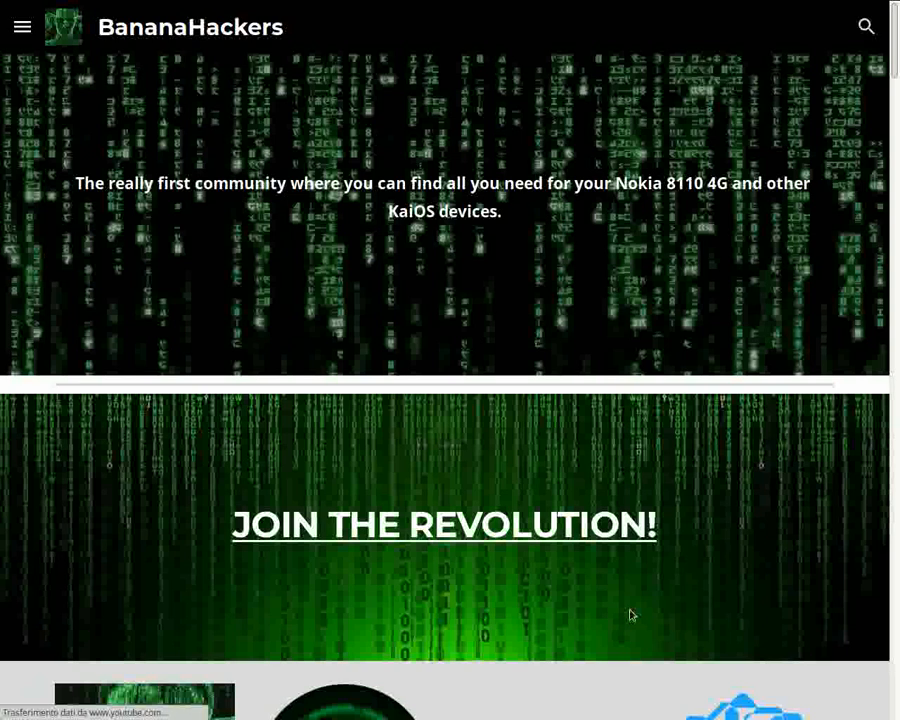